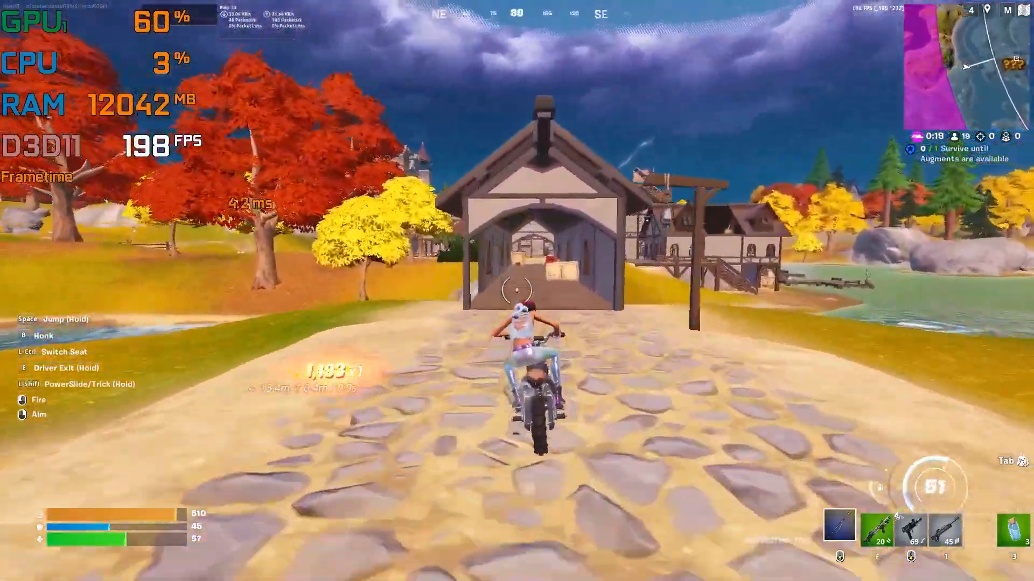
Quit Fortnite and return to the Windows desktop.
{"action": "key", "text": "w"}
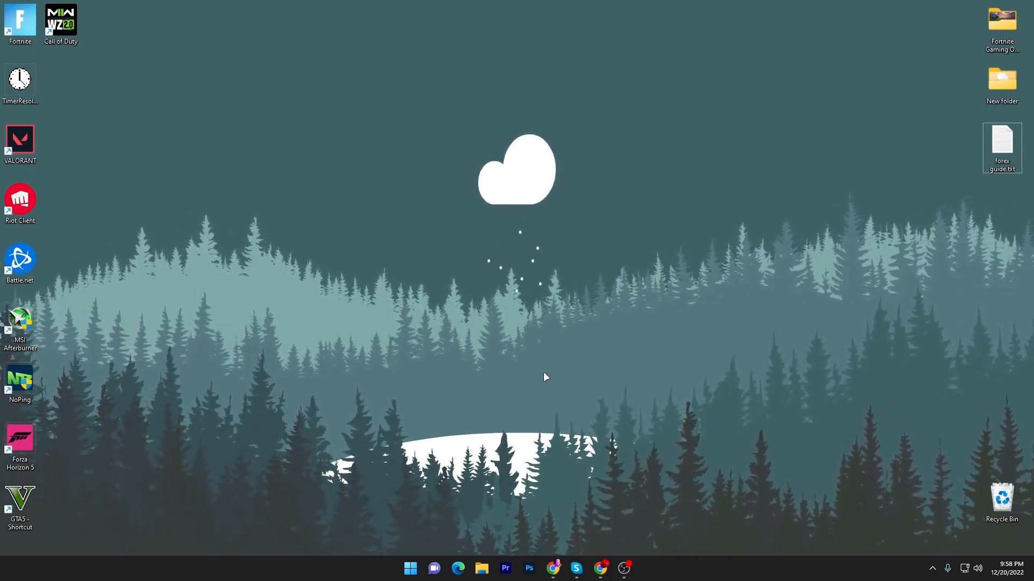
Bring up Chrome and open the 'How to Fix Stuttering In Games' post under Softwares.
{"action": "left_click", "coordinate": [601, 567]}
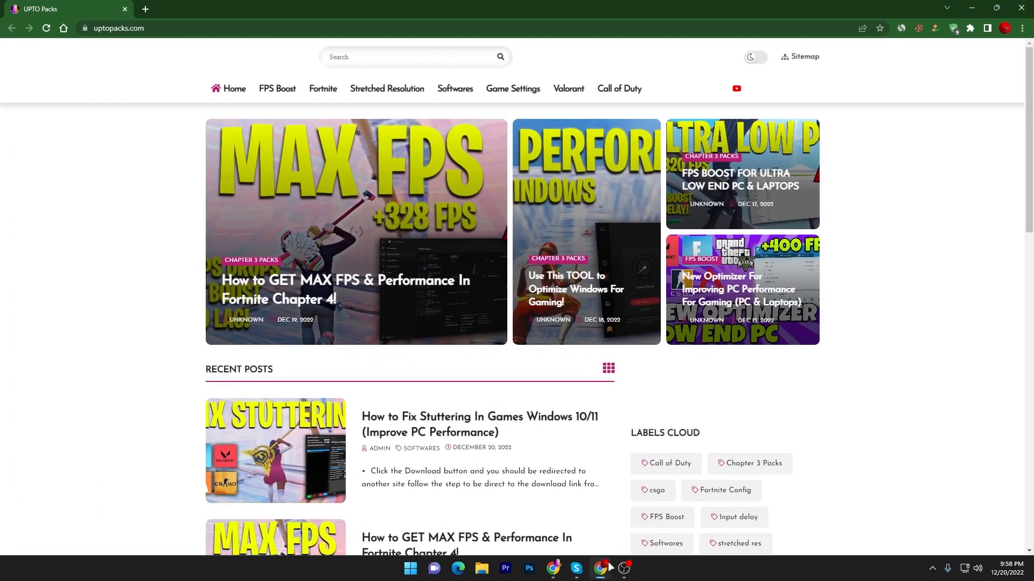
{"action": "mouse_move", "coordinate": [323, 230]}
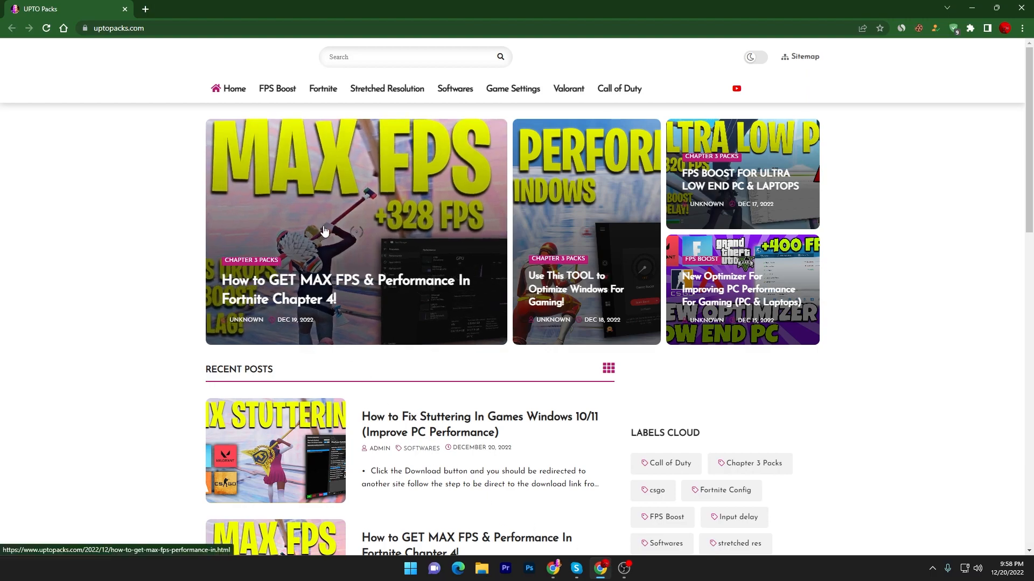
{"action": "mouse_move", "coordinate": [387, 89]}
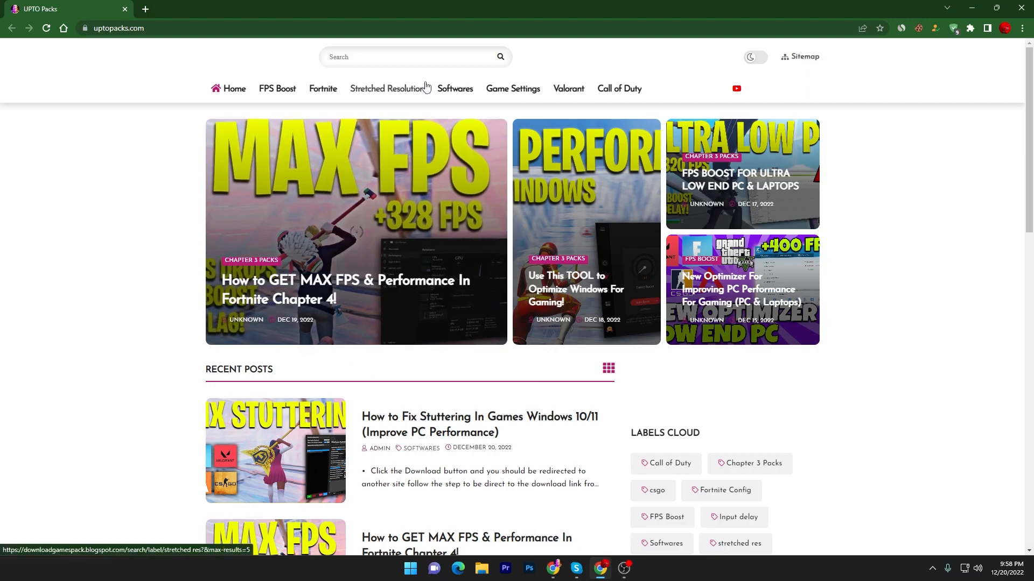
{"action": "left_click", "coordinate": [455, 89]}
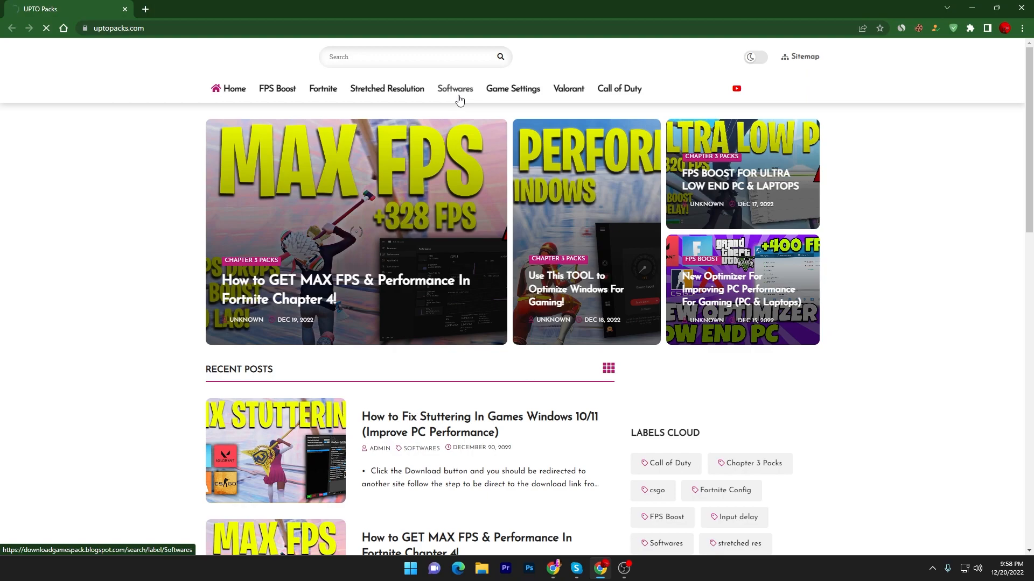
{"action": "left_click", "coordinate": [454, 88]}
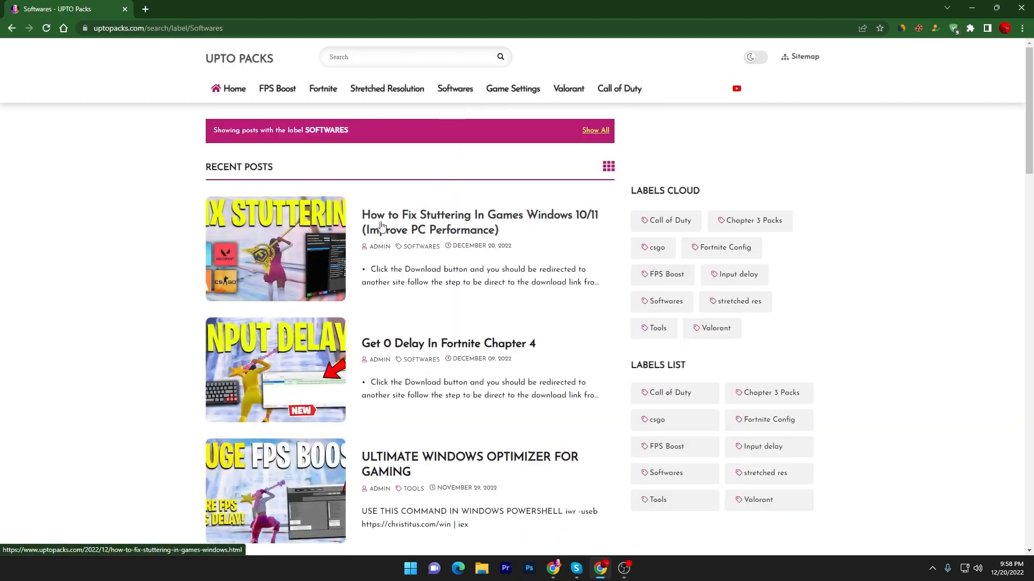
{"action": "mouse_move", "coordinate": [596, 220]}
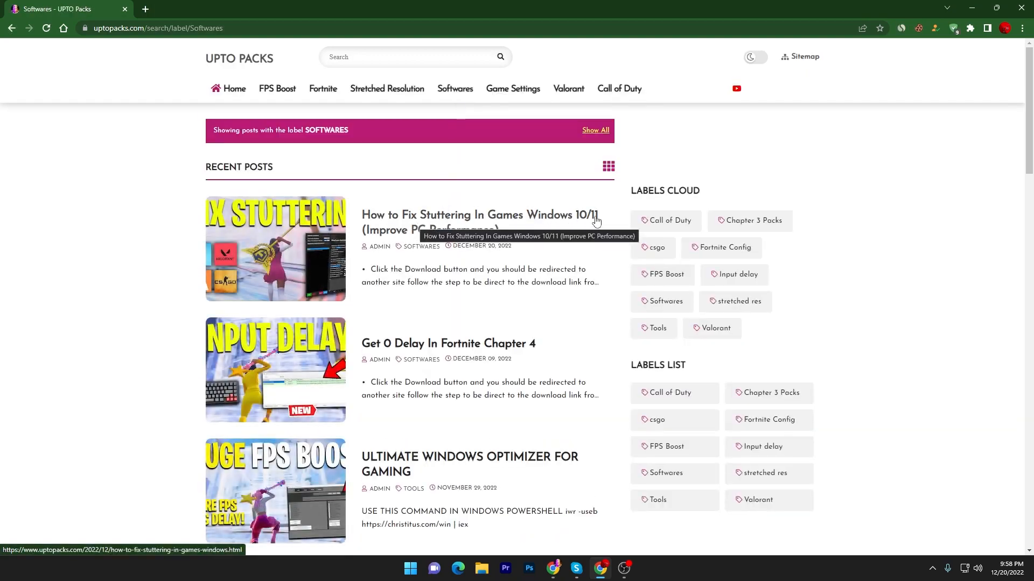
{"action": "mouse_move", "coordinate": [358, 231]}
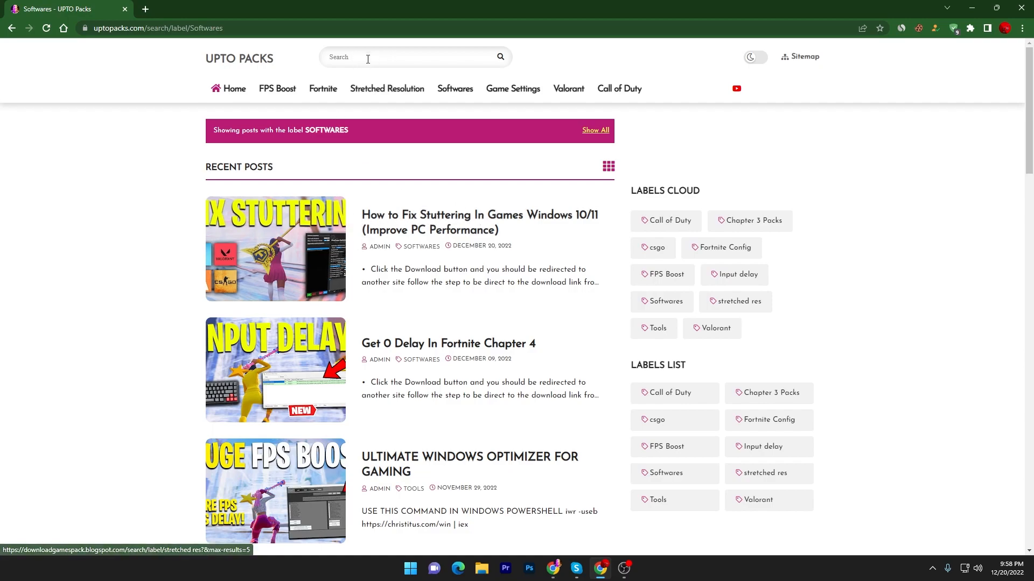
{"action": "left_click", "coordinate": [275, 249]}
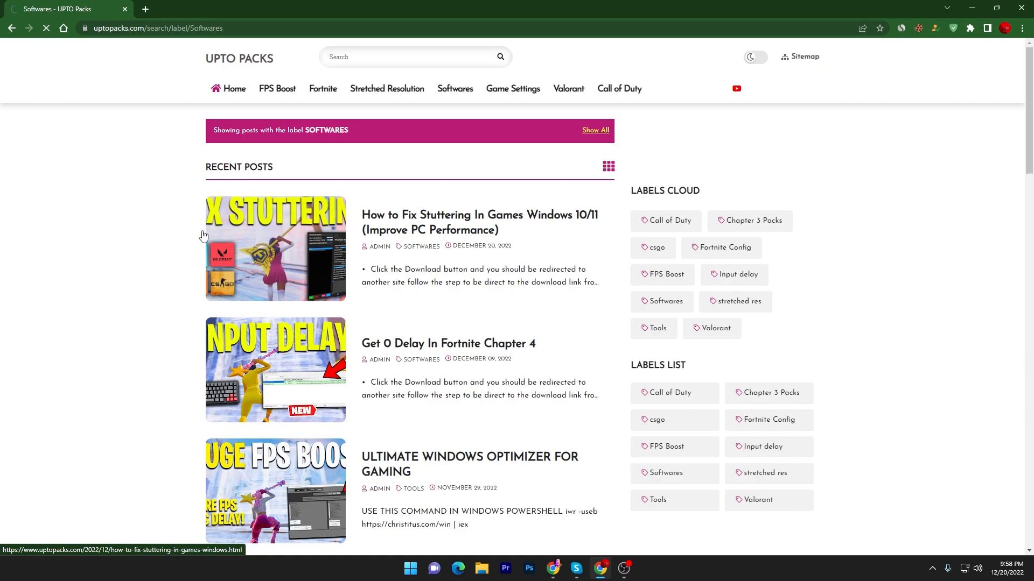
{"action": "left_click", "coordinate": [479, 223]}
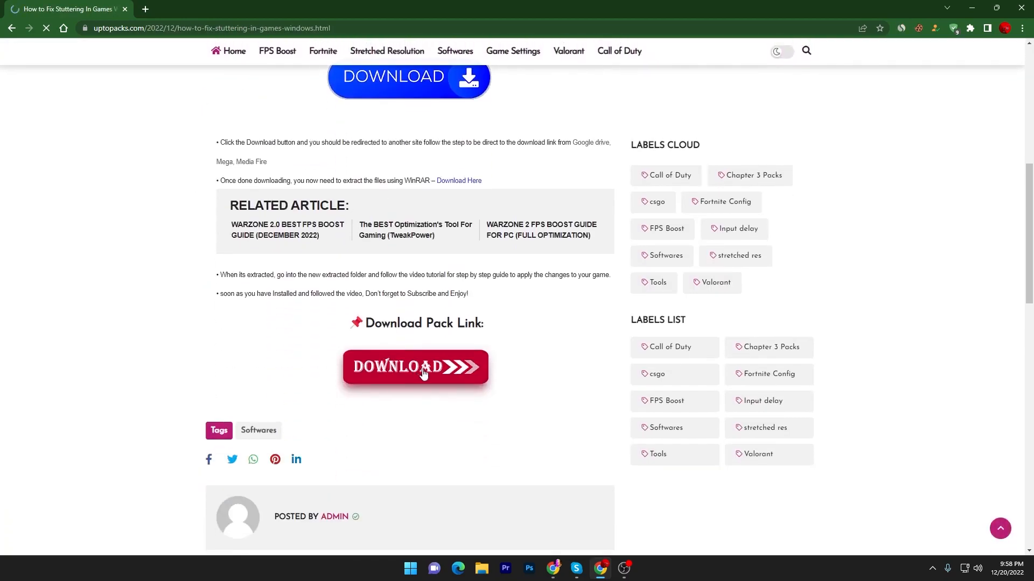
Follow the red DOWNLOAD link for the stuttering-fix pack.
{"action": "left_click", "coordinate": [415, 367]}
{"action": "type", "text": "msi"}
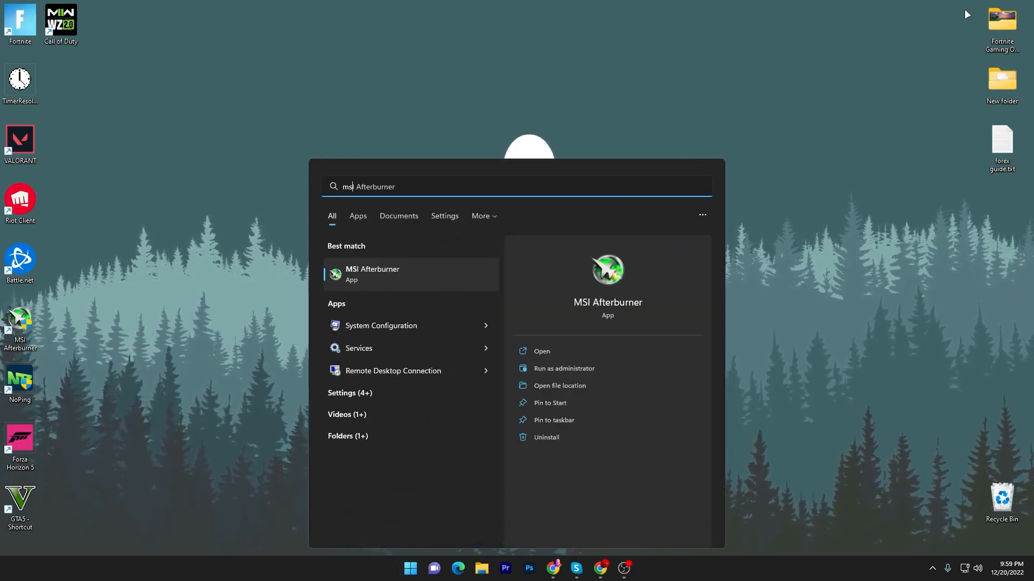
Launch MSI Afterburner from the search results and bring up the Start menu.
{"action": "left_click", "coordinate": [542, 350]}
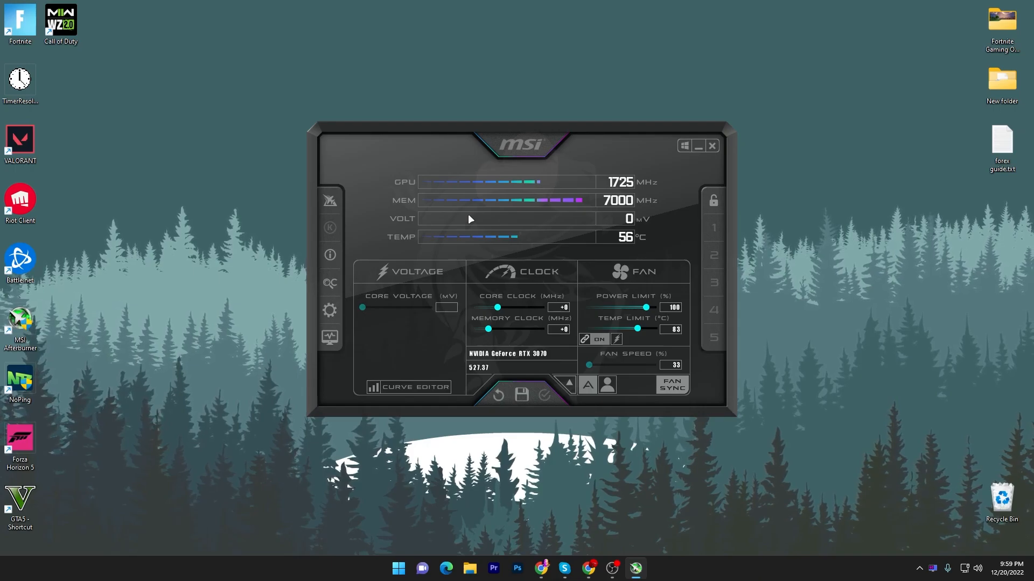
{"action": "left_click", "coordinate": [396, 568]}
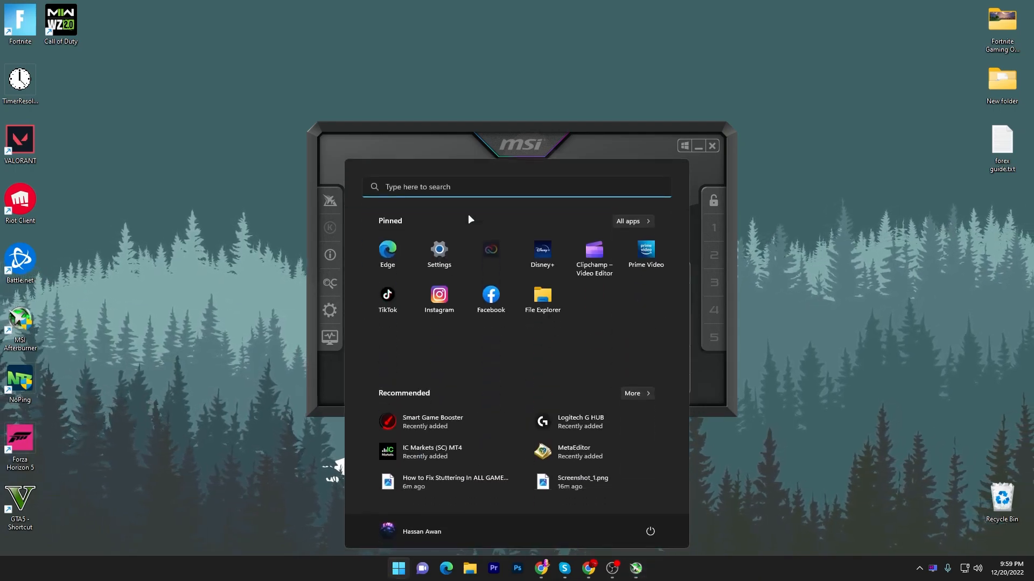
Search 'RivaTuner Statistics Server' in Start and launch it.
{"action": "type", "text": "RivaTuner Statistics Server"}
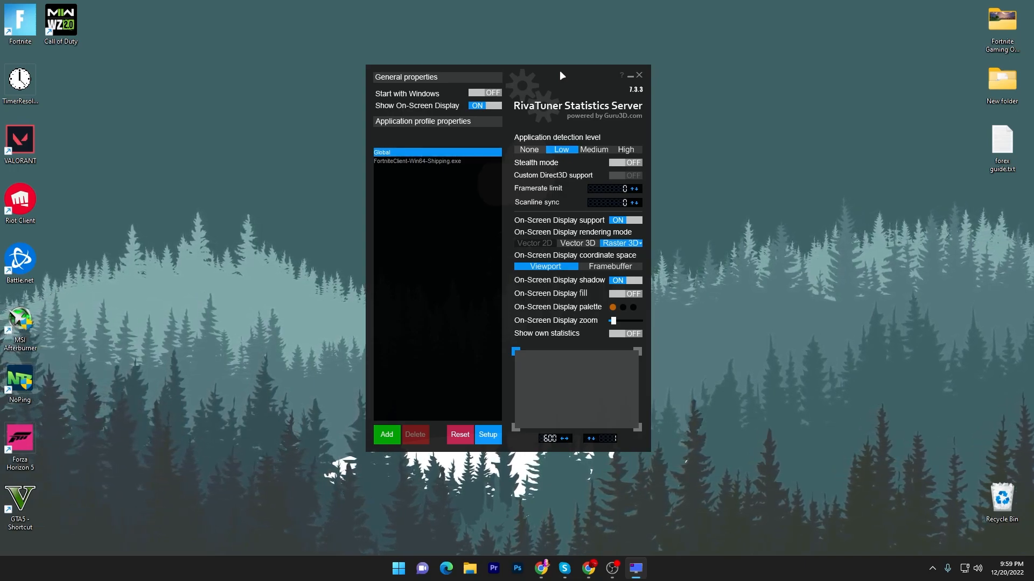
Select the FortniteClient-Win64-Shipping.exe profile, turn on own statistics, and start adding a profile.
{"action": "left_click", "coordinate": [417, 161]}
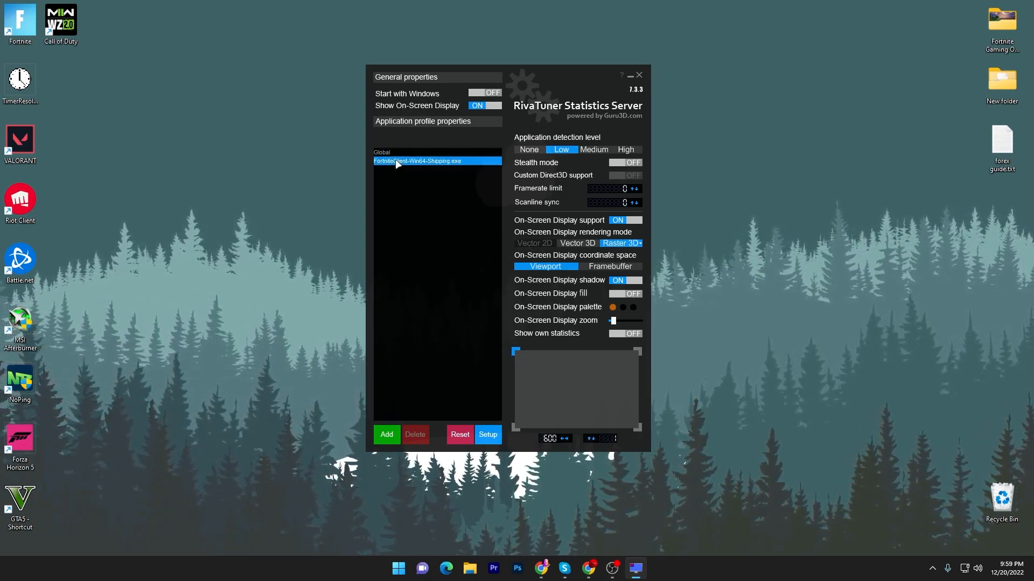
{"action": "left_click", "coordinate": [624, 334]}
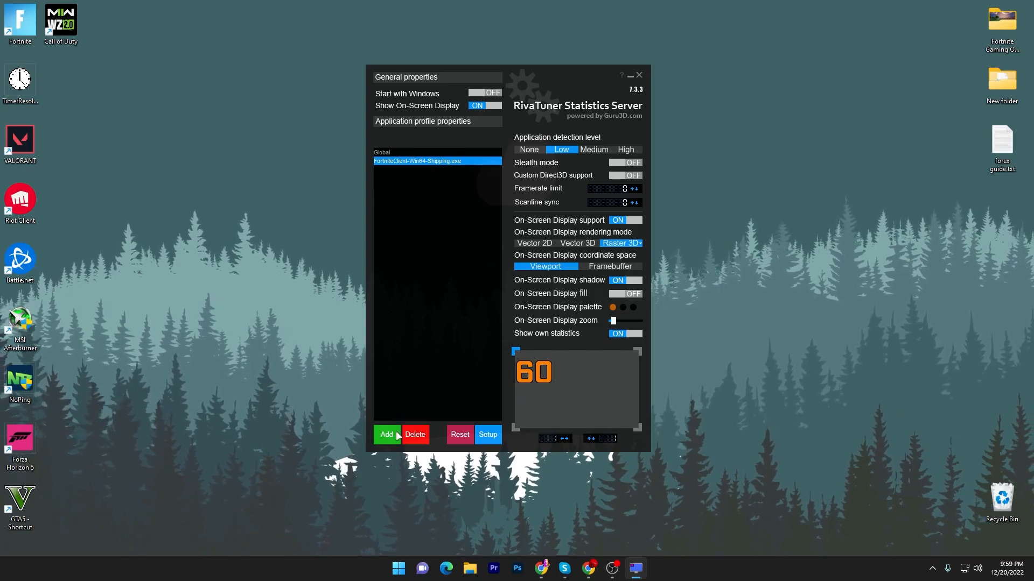
{"action": "left_click", "coordinate": [387, 435]}
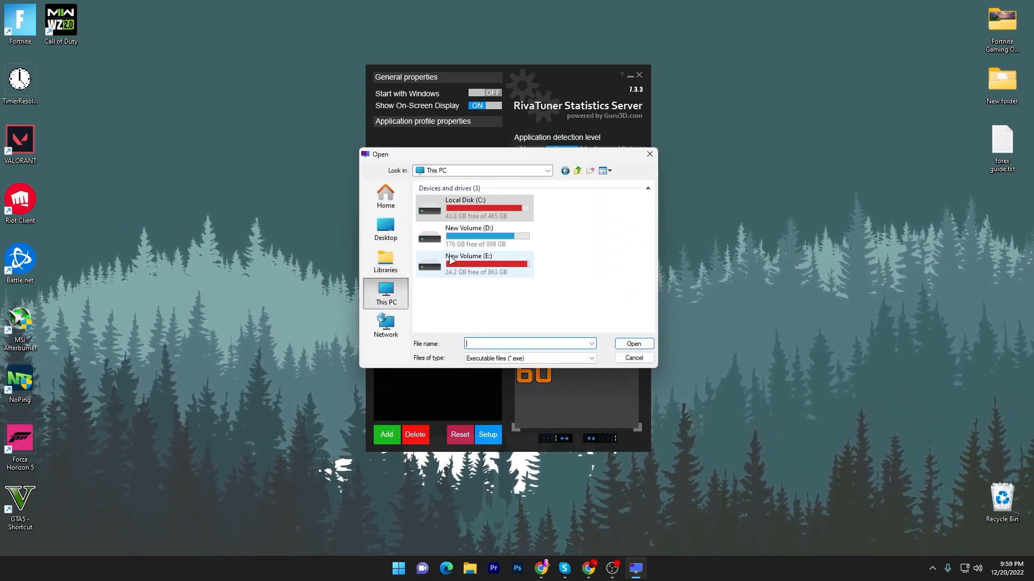
Pick VALORANT-Win64-Shipping.exe from C:\Riot Games\VALORANT\live as the profile program.
{"action": "double_click", "coordinate": [464, 205]}
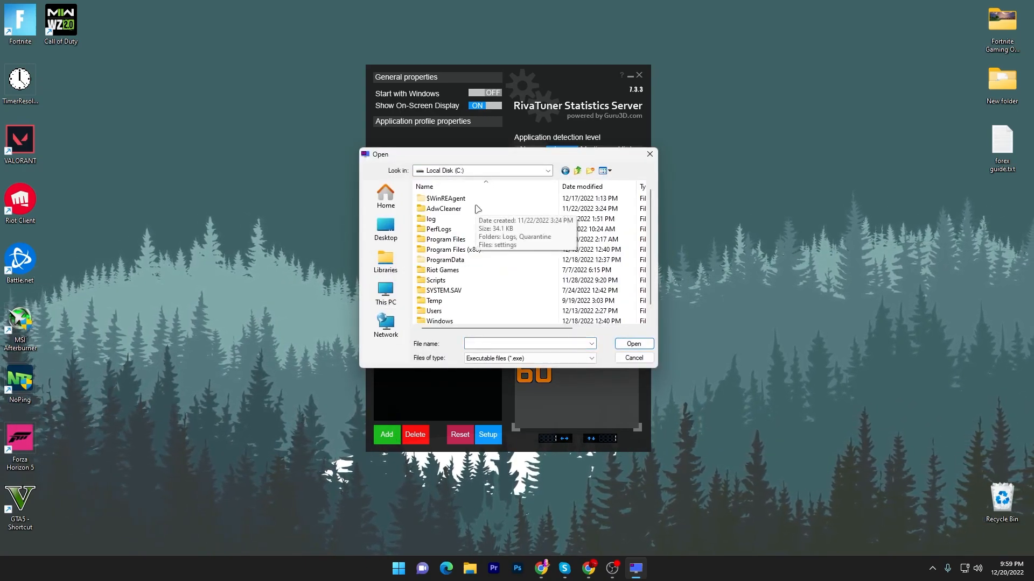
{"action": "double_click", "coordinate": [441, 269]}
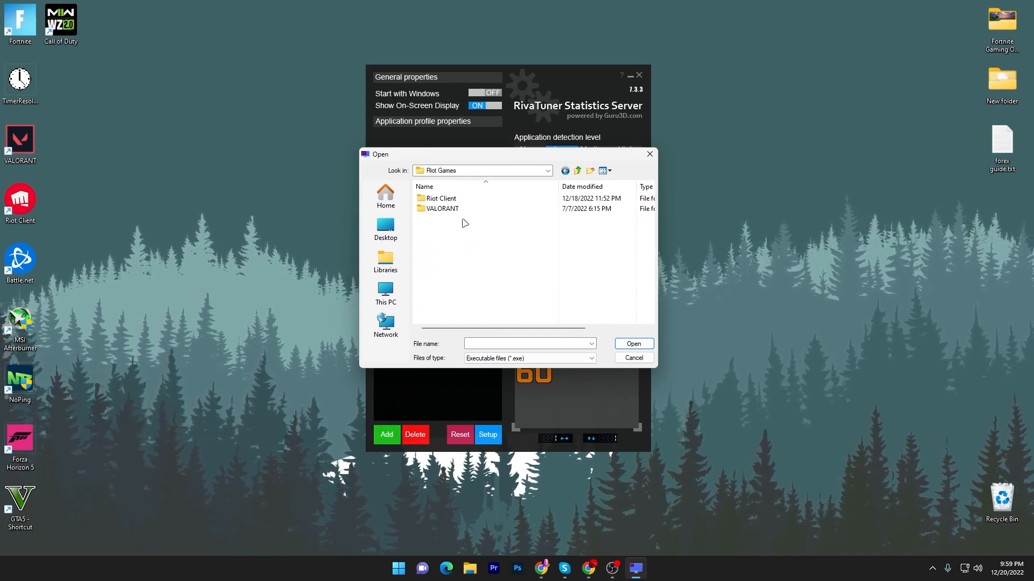
{"action": "double_click", "coordinate": [442, 209]}
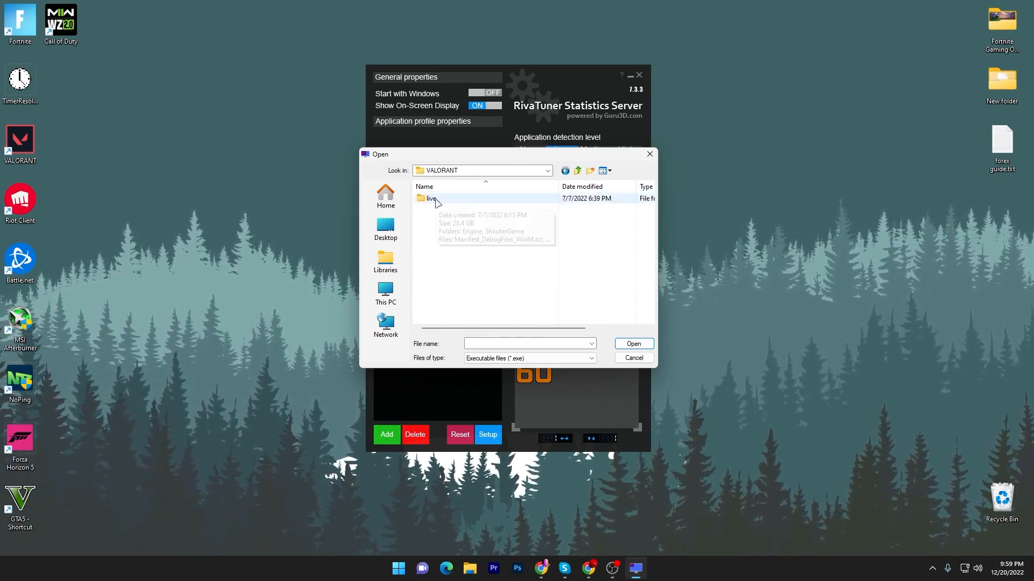
{"action": "double_click", "coordinate": [431, 199]}
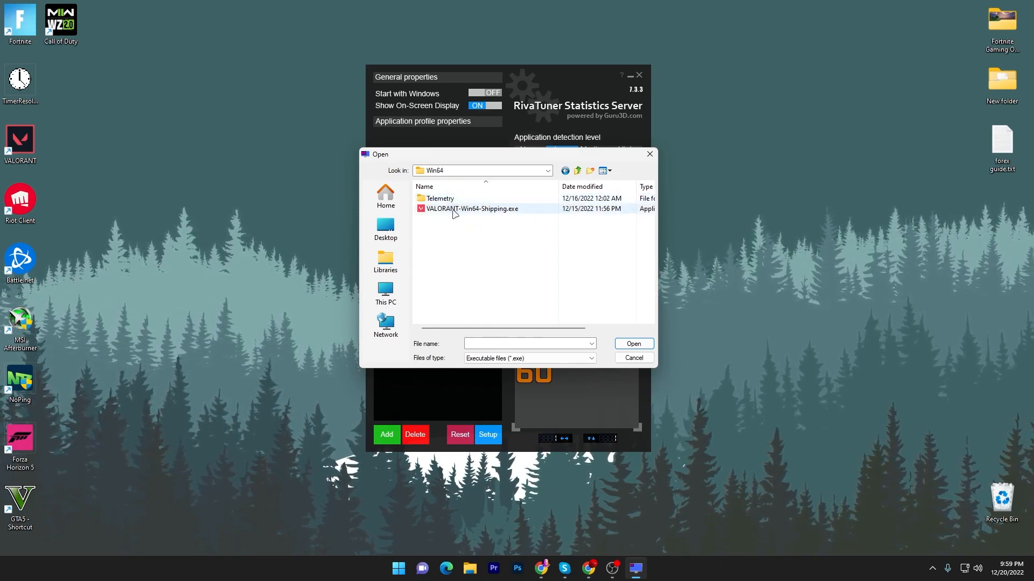
{"action": "left_click", "coordinate": [470, 208]}
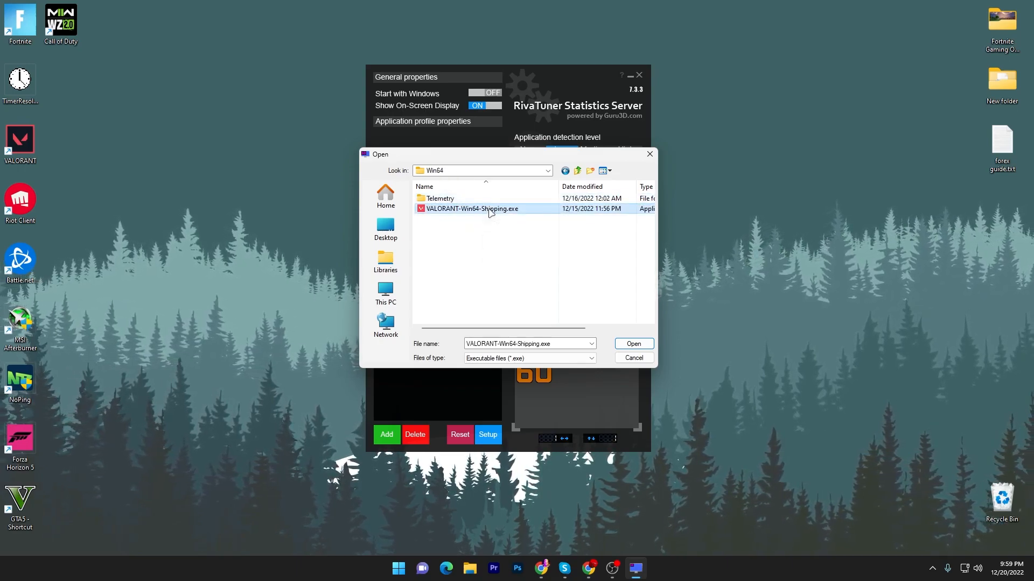
{"action": "left_click", "coordinate": [632, 344]}
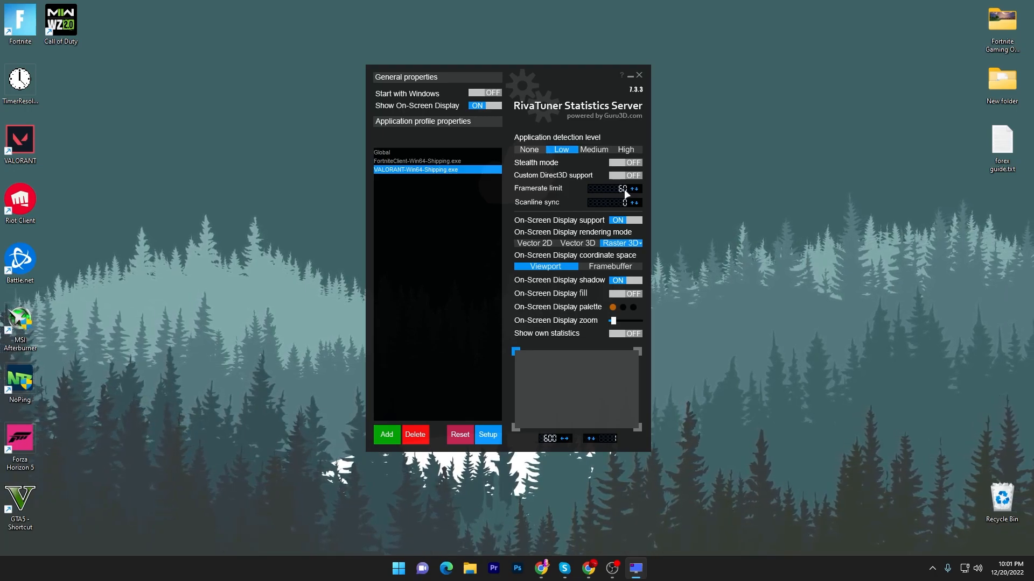
Reselect the FortniteClient-Win64-Shipping.exe profile to check its framerate limit.
{"action": "left_click", "coordinate": [416, 161]}
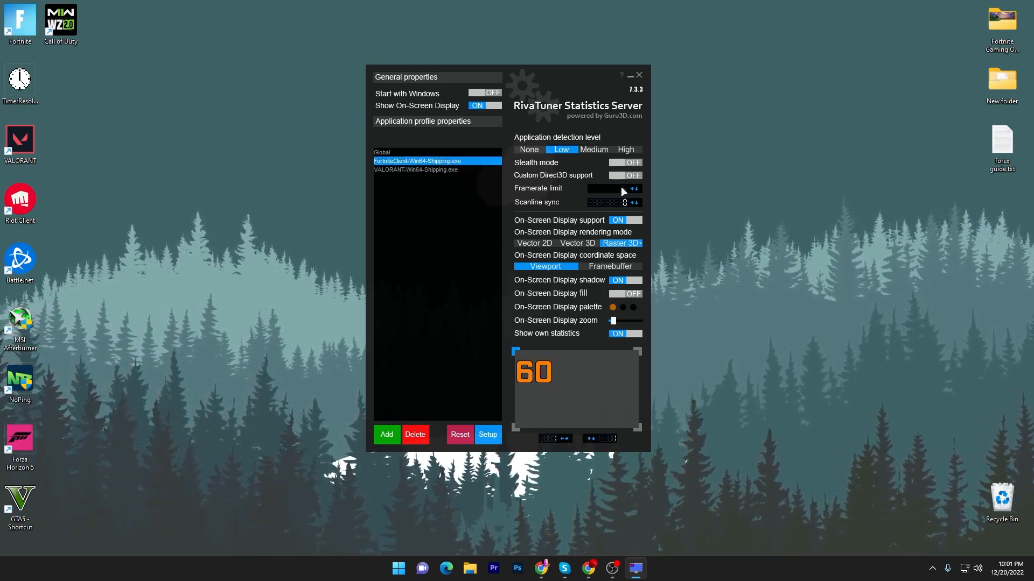